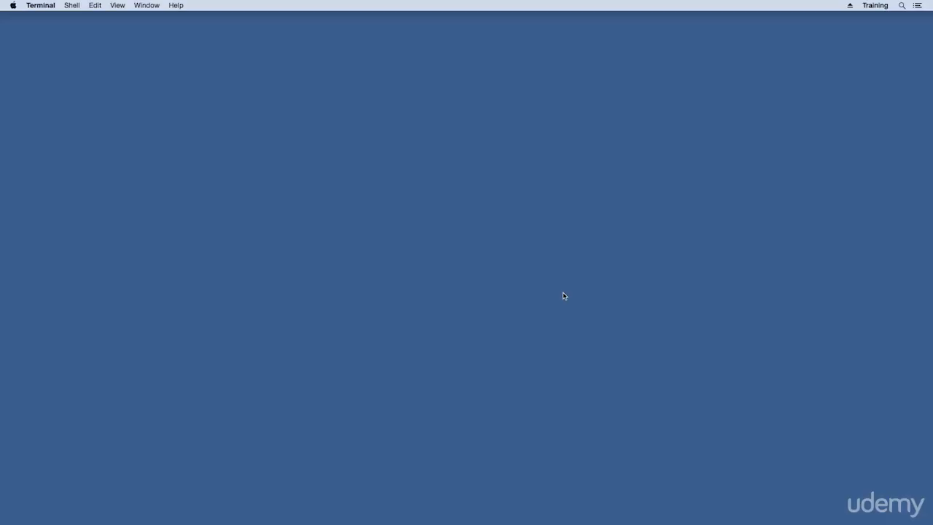
mouse_move(467, 503)
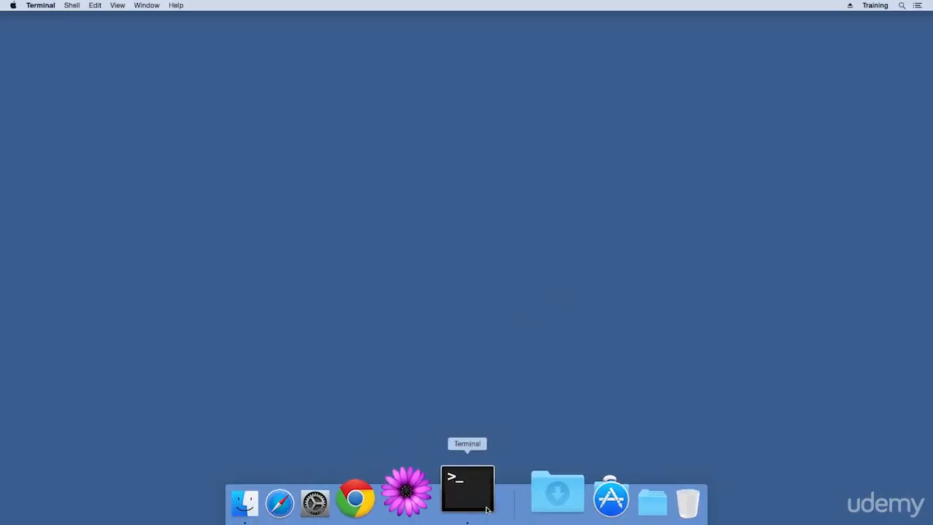
- Open a Terminal window and list the home folder in long format with ls -l
click(467, 499)
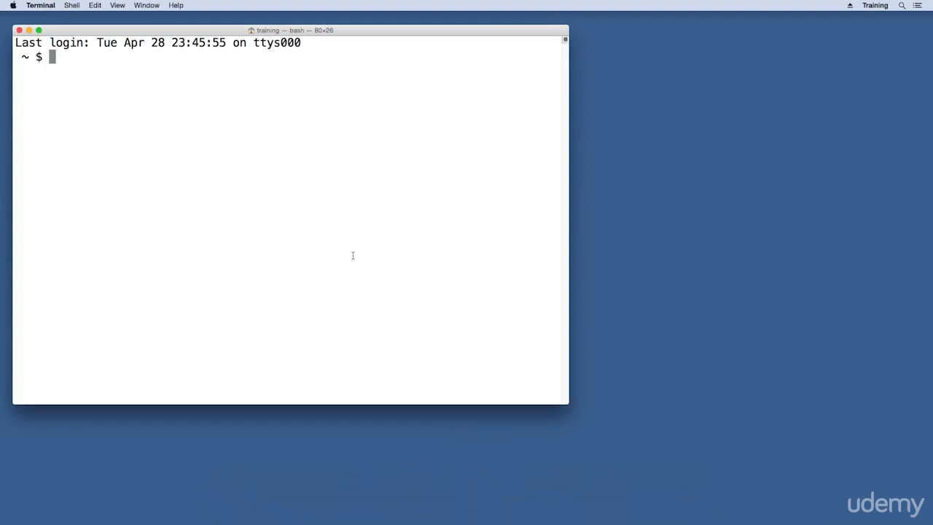
text(ls)
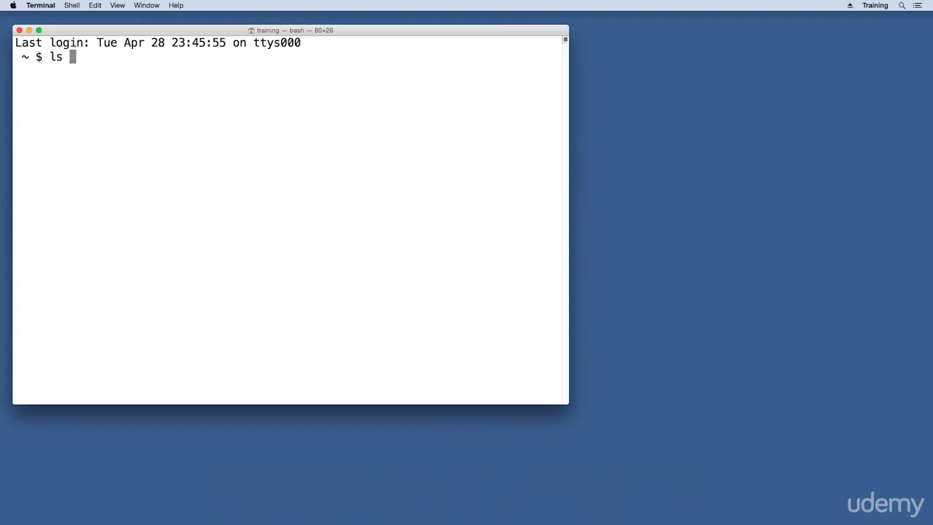
text(-l)
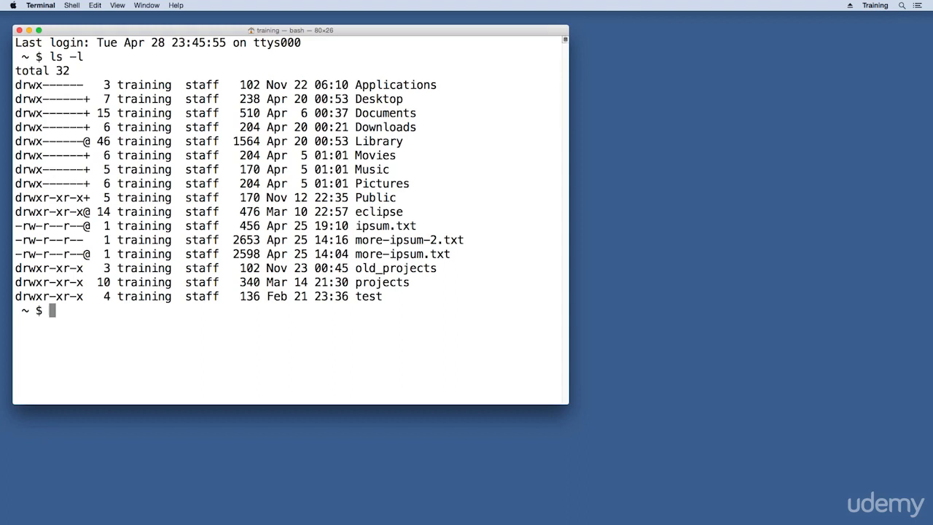
double_click(402, 254)
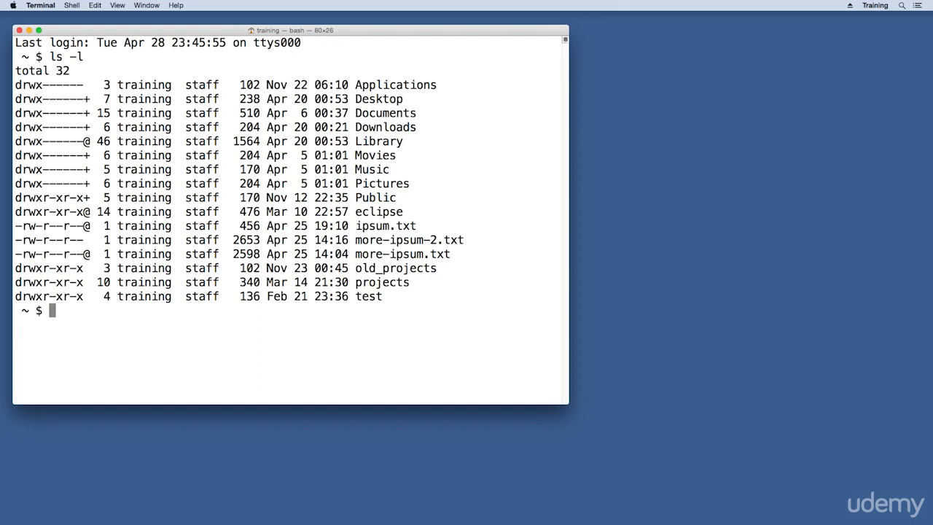
- Locate mate in /usr/local/bin with which, then run mate more-ipsum.txt to open it in TextMate
text(which mate)
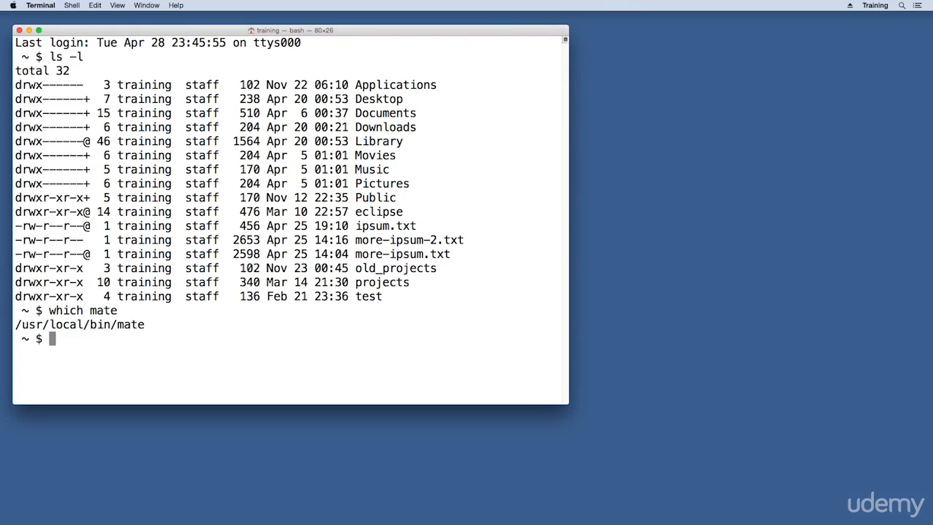
text(mate)
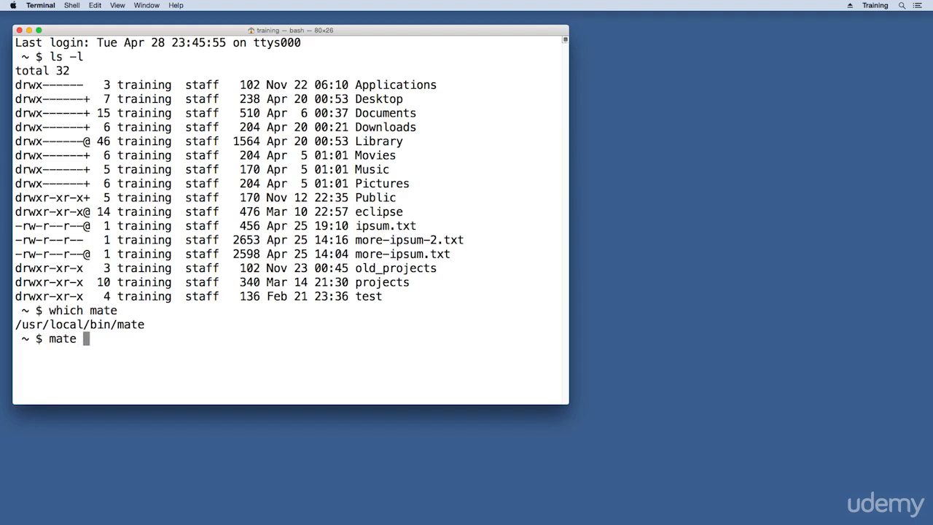
text(more-ipsum)
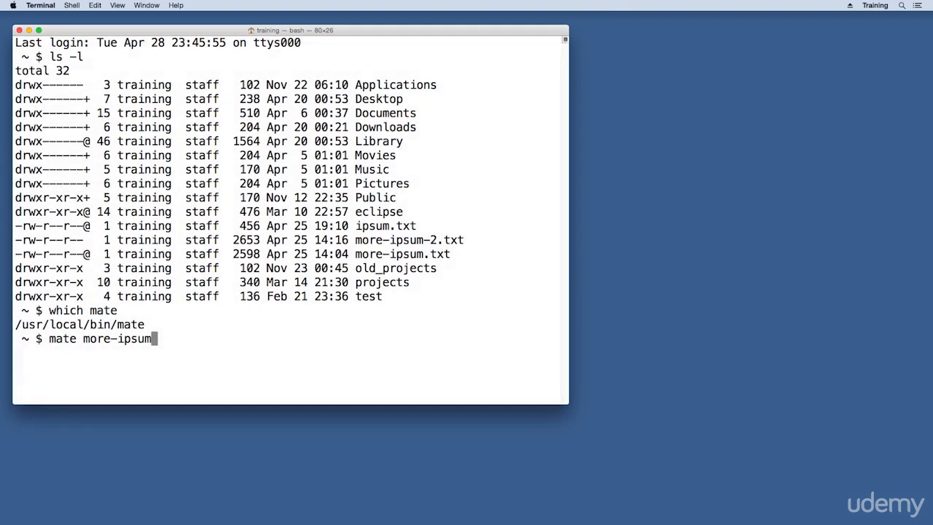
text(.txt)
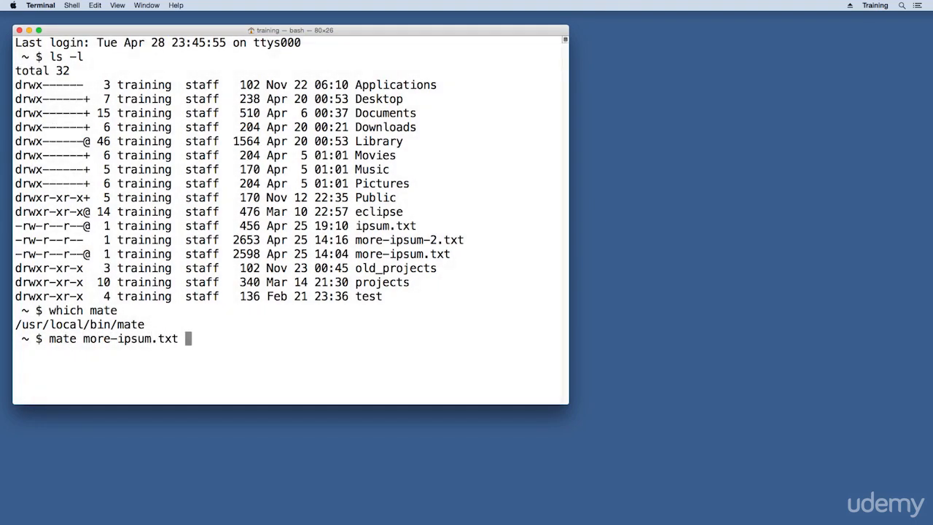
key(enter)
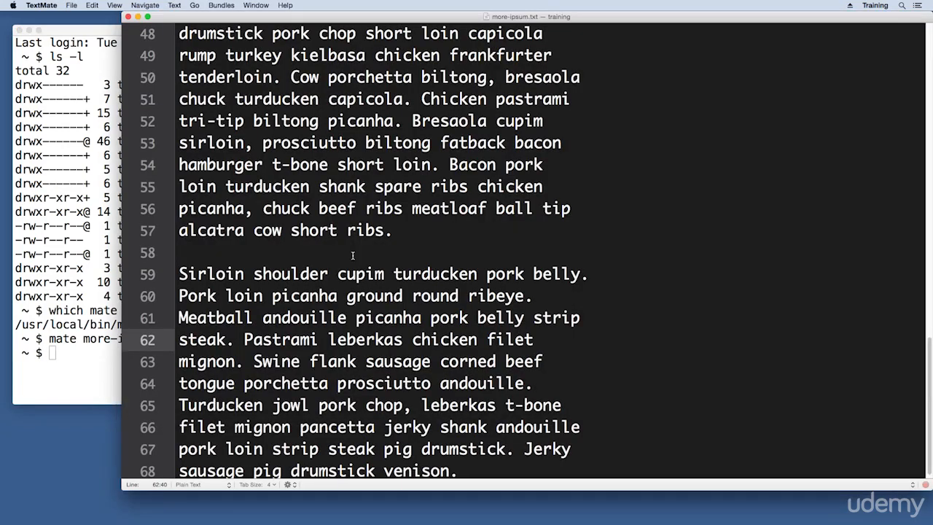
click(539, 339)
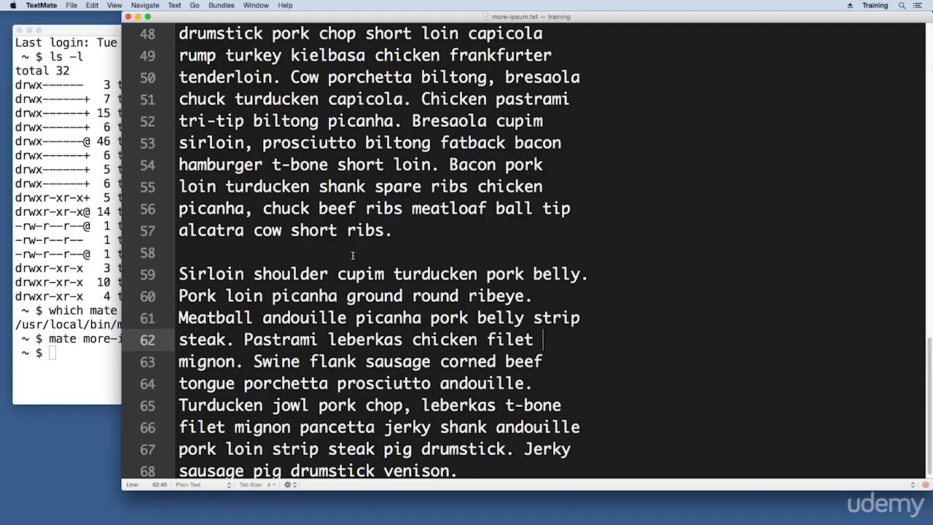
scroll(up, 3)
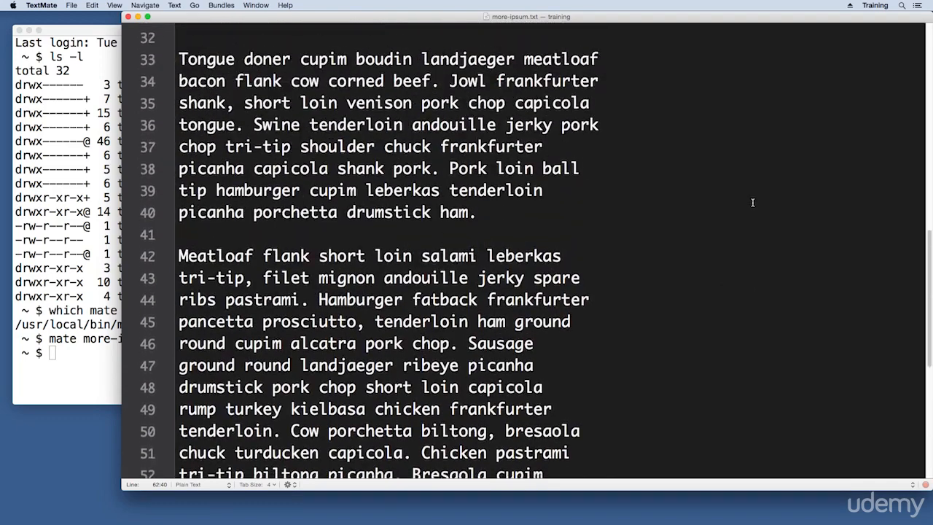
scroll(down, 3)
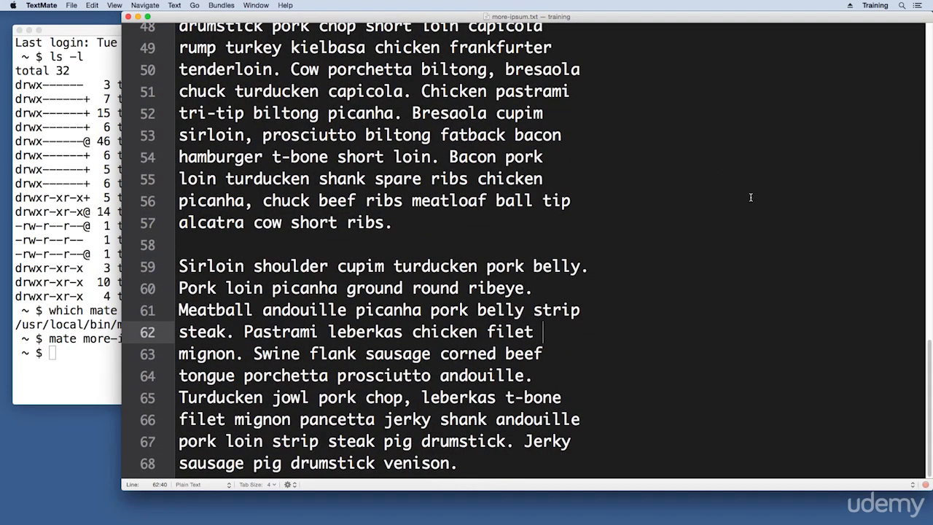
mouse_move(742, 186)
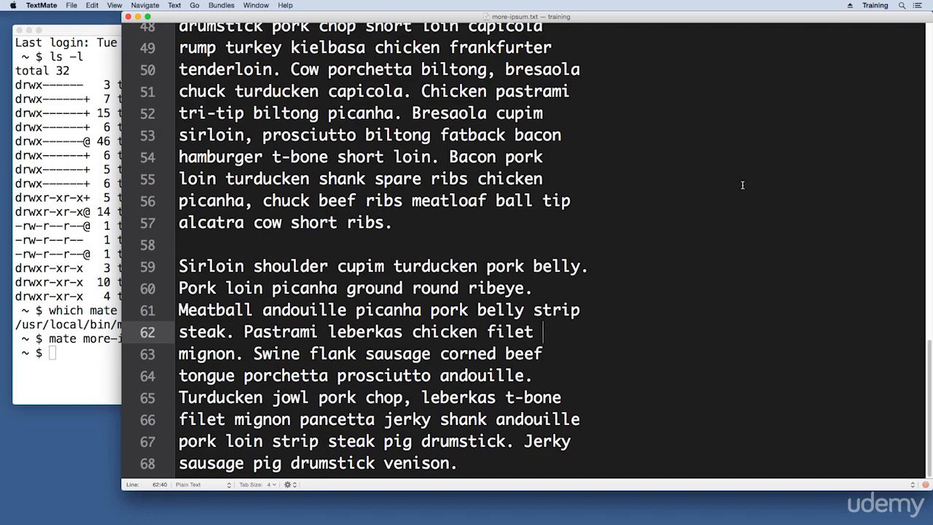